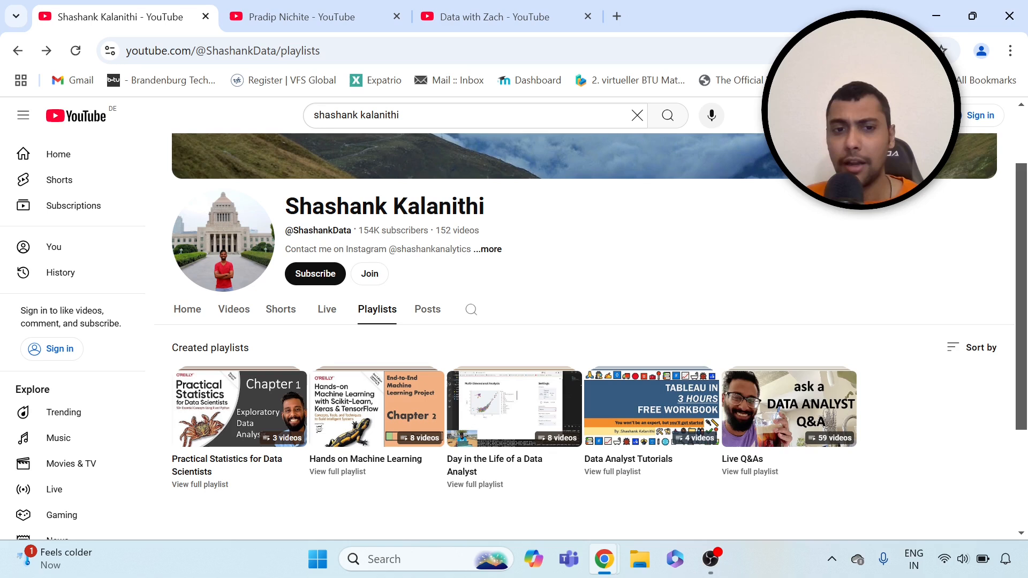
pyautogui.moveTo(524, 230)
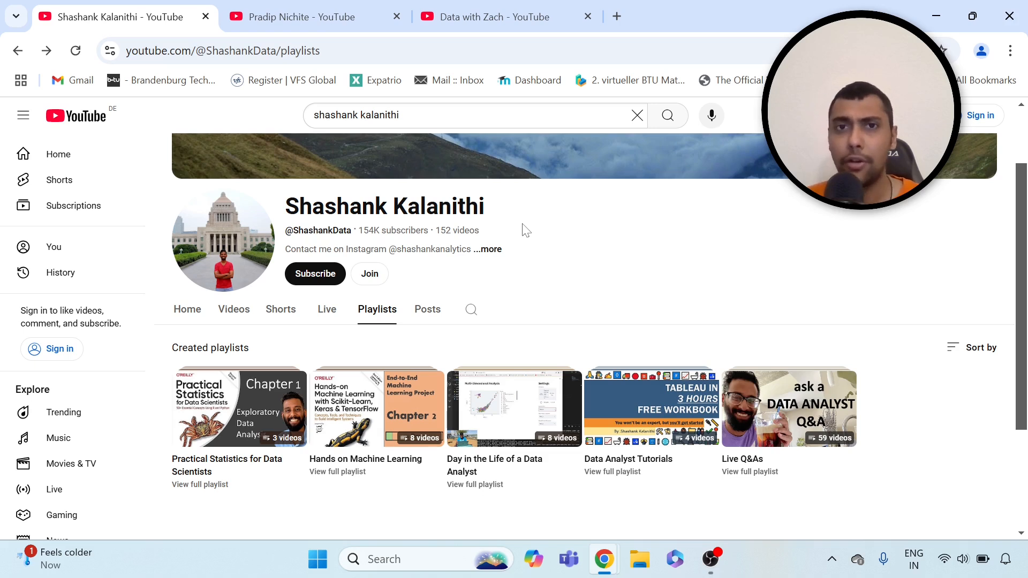
# Review the Hands on Machine Learning playlist, then return to the channel's playlists page.
pyautogui.scroll(-3)
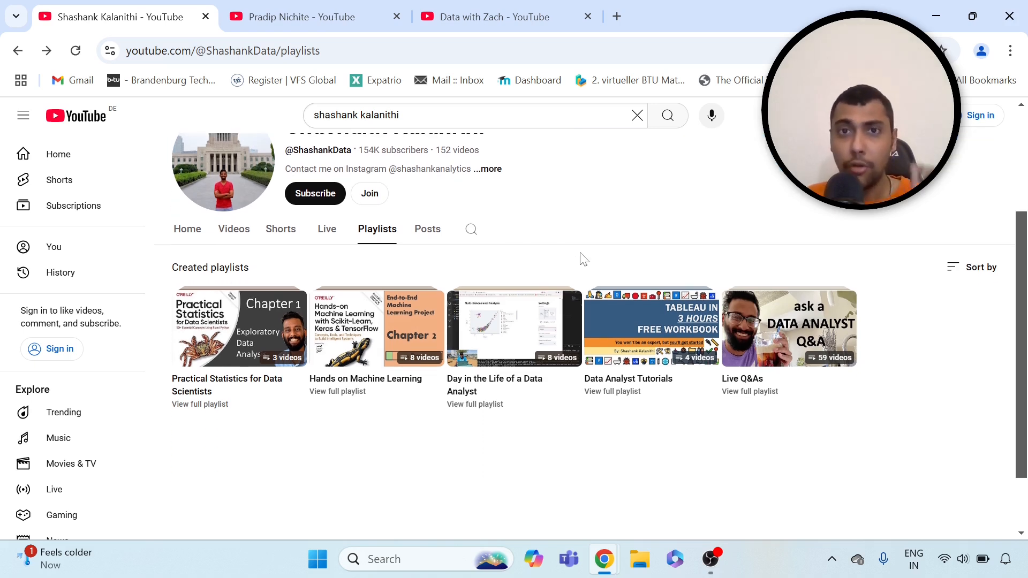
pyautogui.moveTo(408, 498)
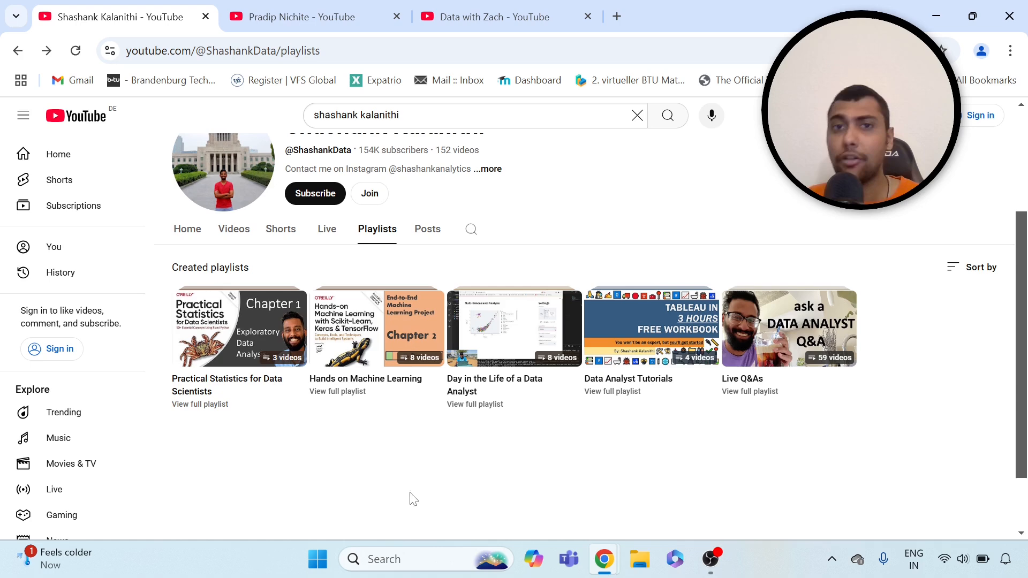
pyautogui.moveTo(313, 468)
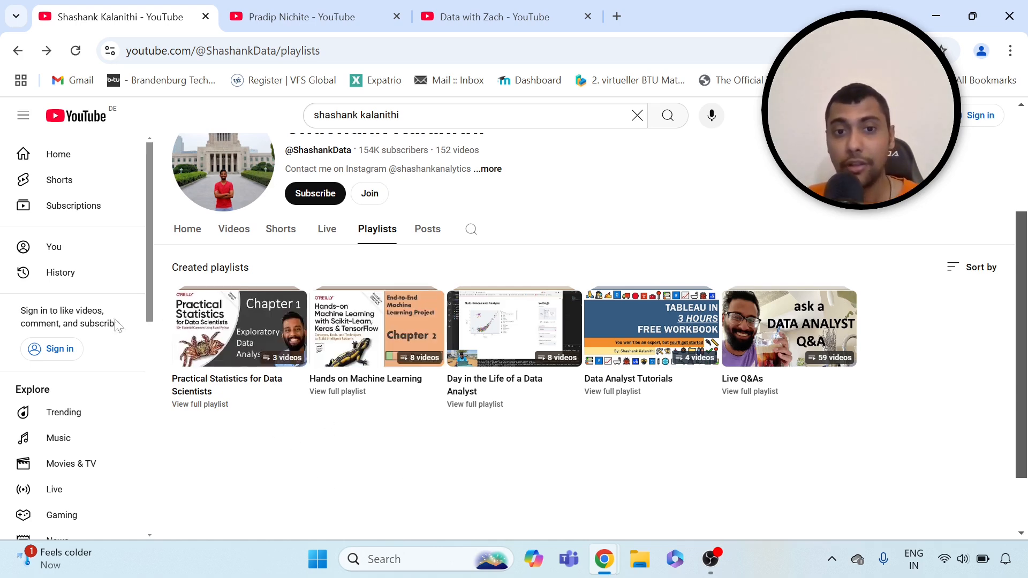
pyautogui.moveTo(362, 426)
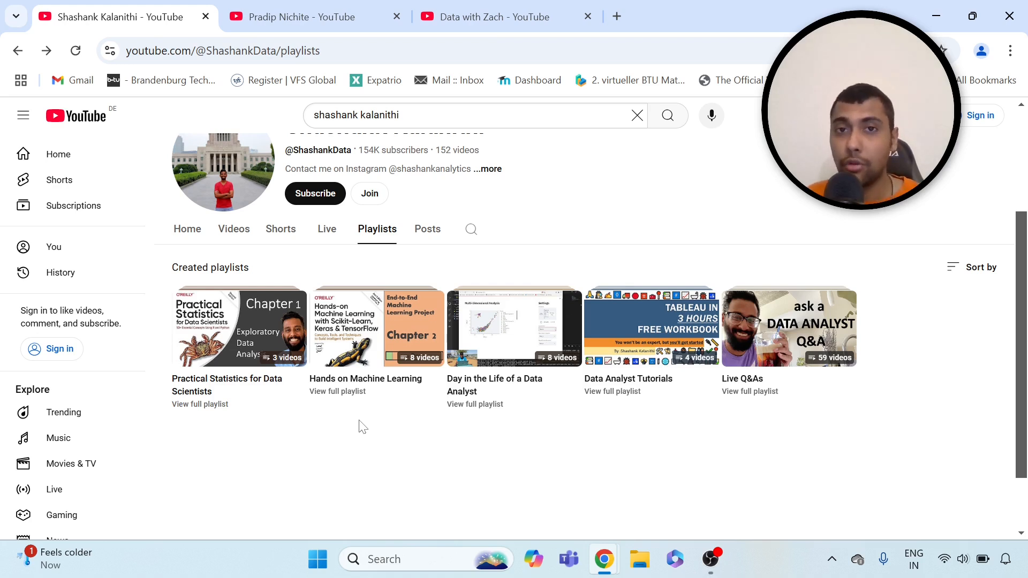
pyautogui.moveTo(675, 413)
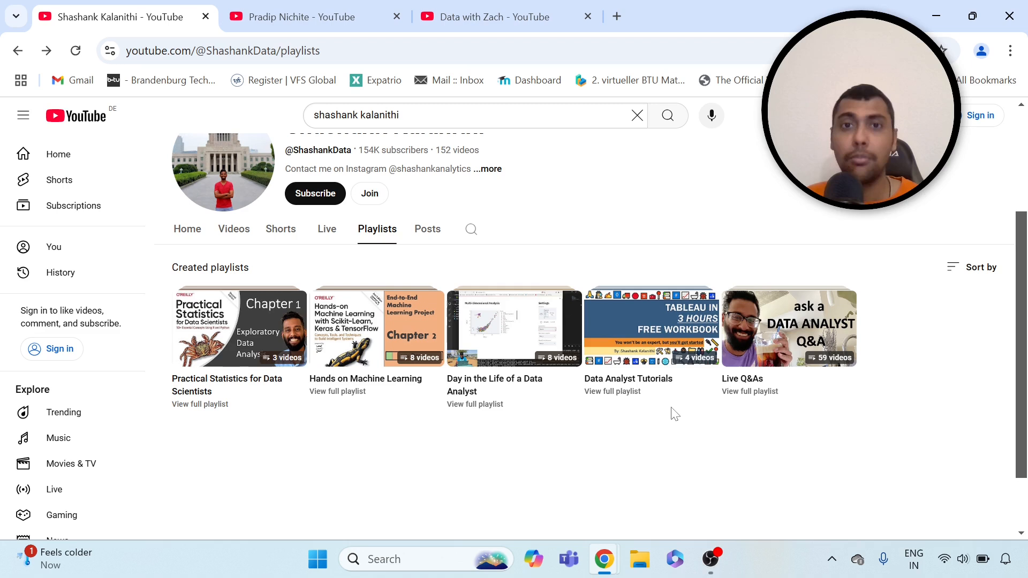
pyautogui.moveTo(661, 414)
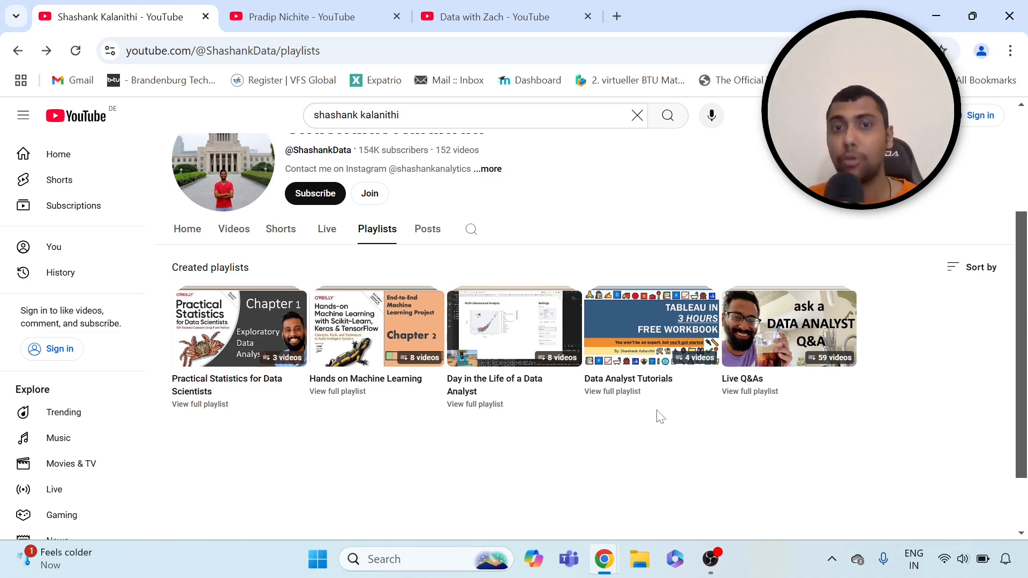
pyautogui.scroll(3)
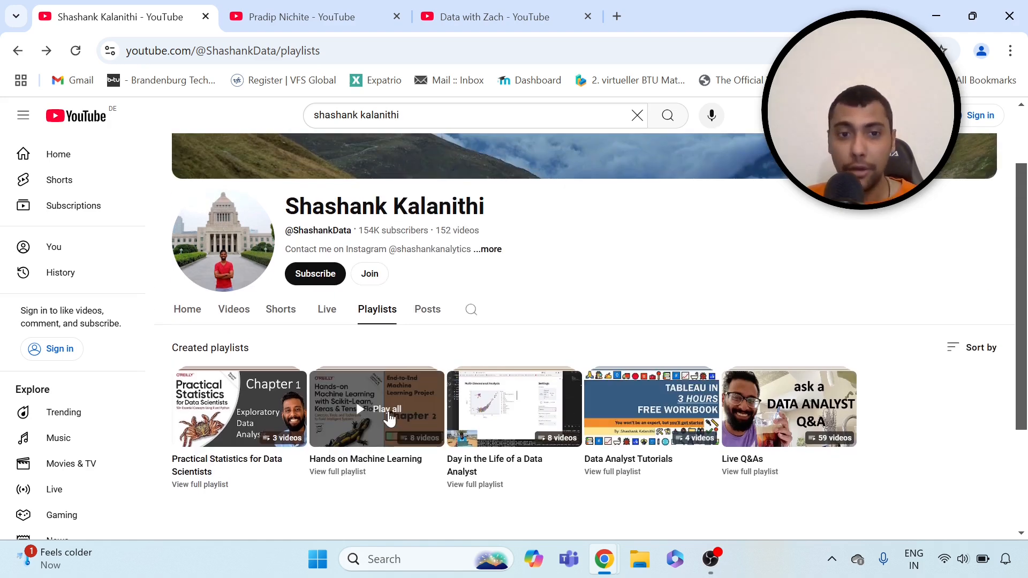
pyautogui.moveTo(393, 515)
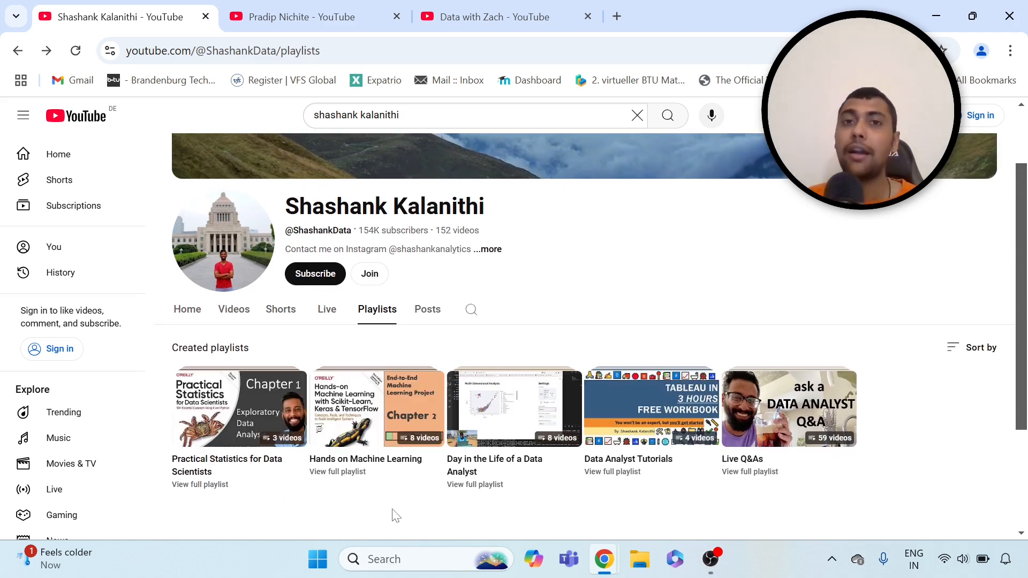
pyautogui.click(346, 408)
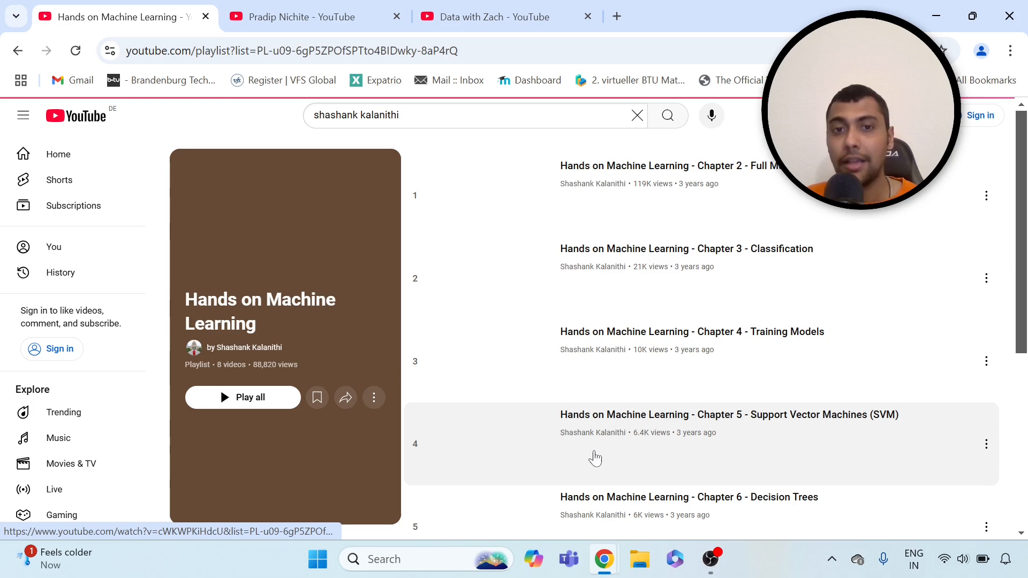
pyautogui.scroll(-3)
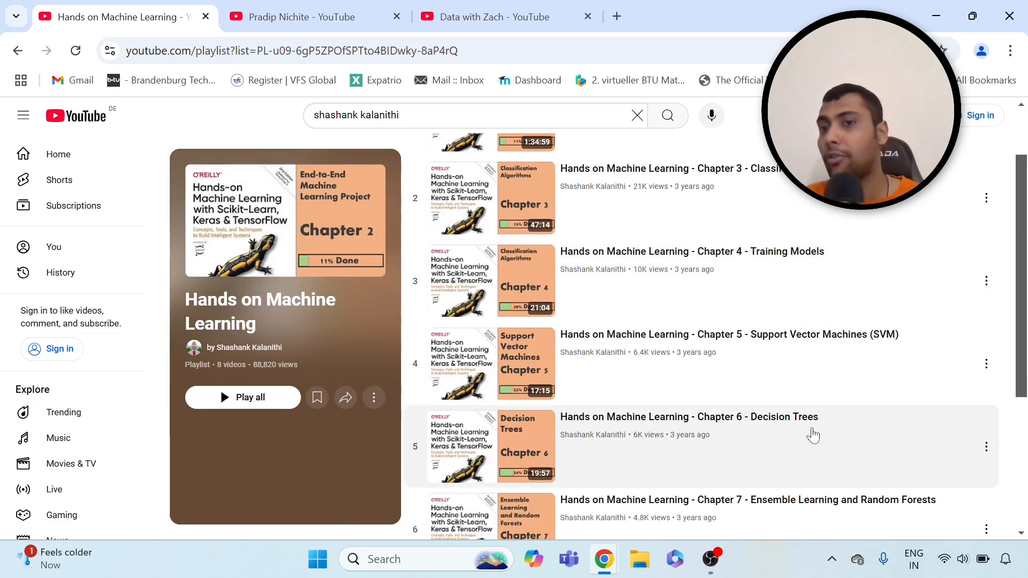
pyautogui.scroll(-3)
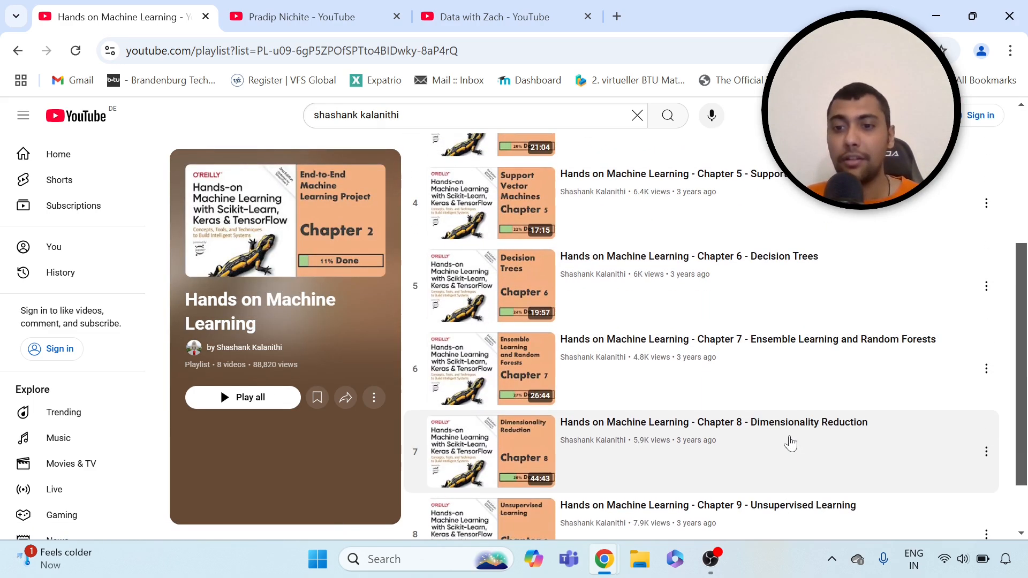
pyautogui.scroll(-3)
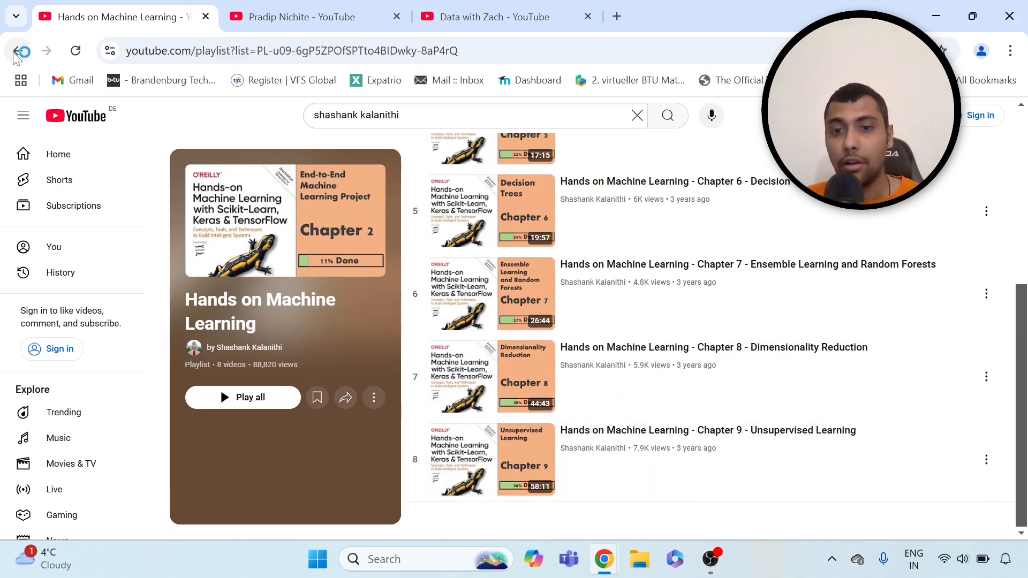
pyautogui.click(19, 52)
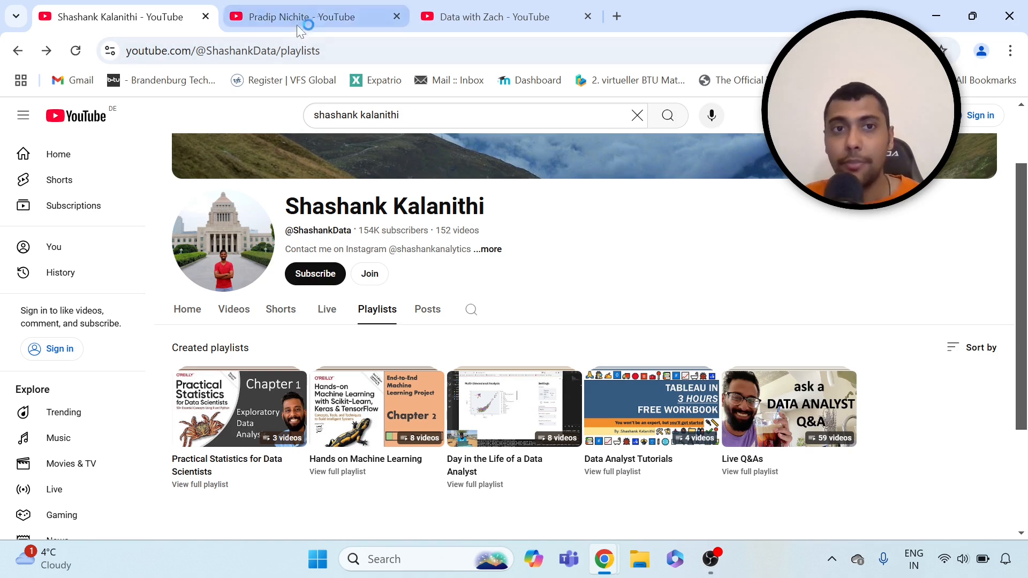
pyautogui.click(302, 16)
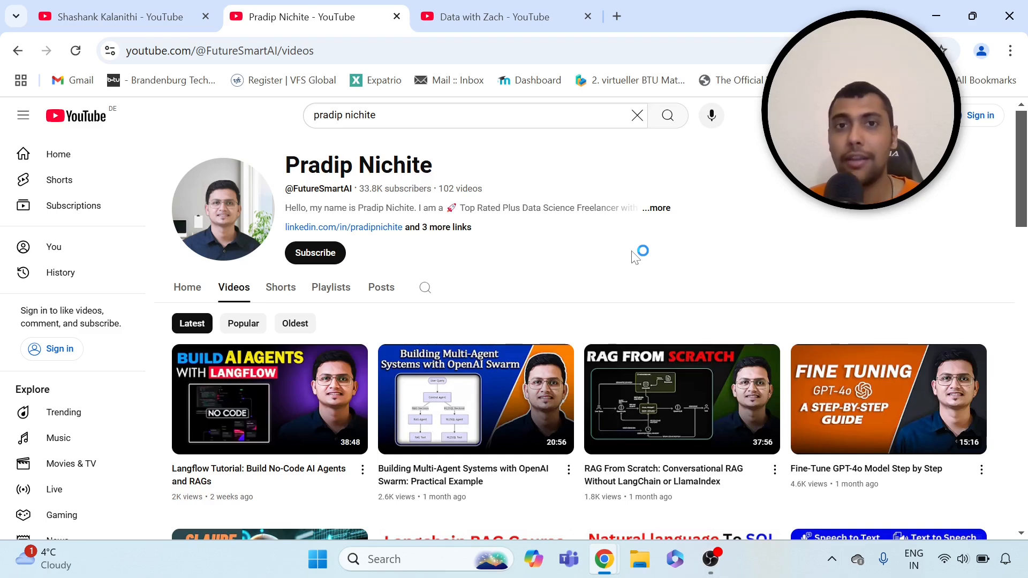
pyautogui.scroll(-3)
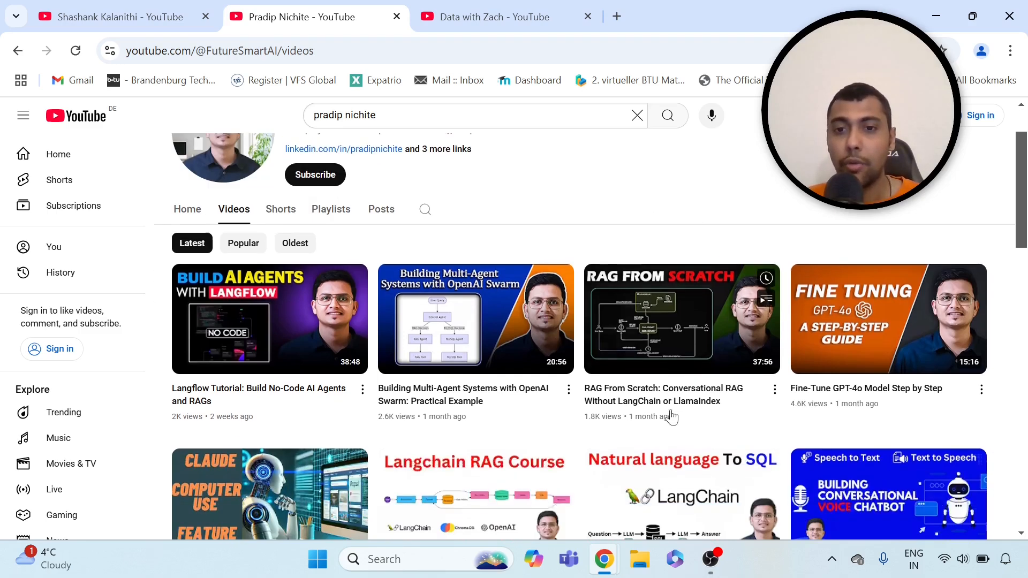
pyautogui.scroll(-3)
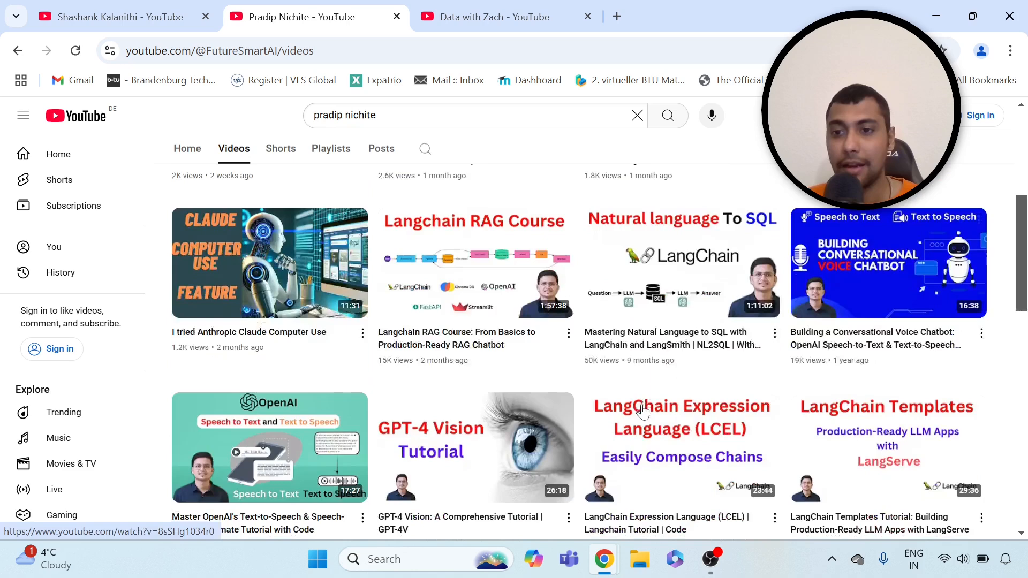
pyautogui.moveTo(681, 447)
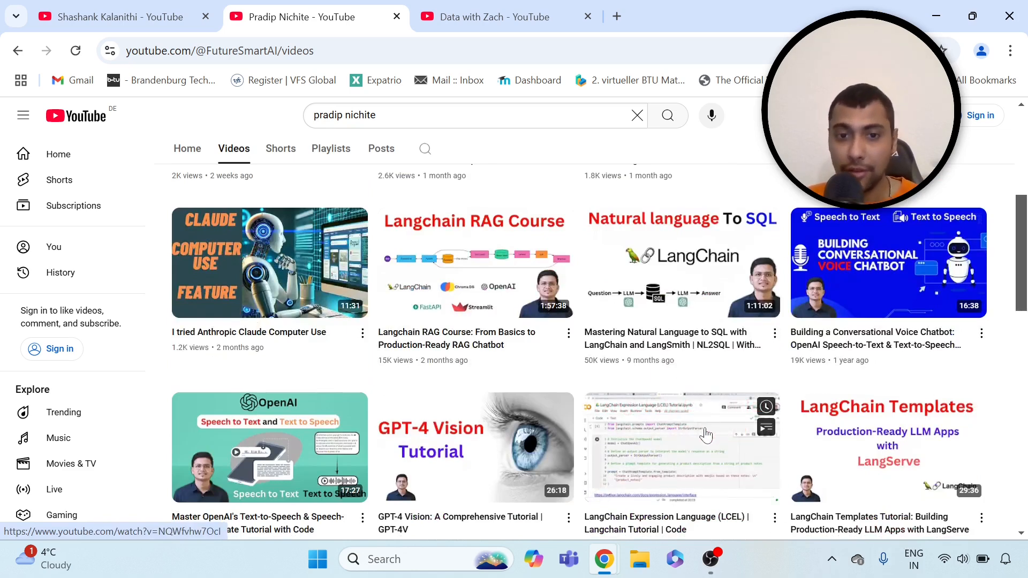
pyautogui.scroll(-3)
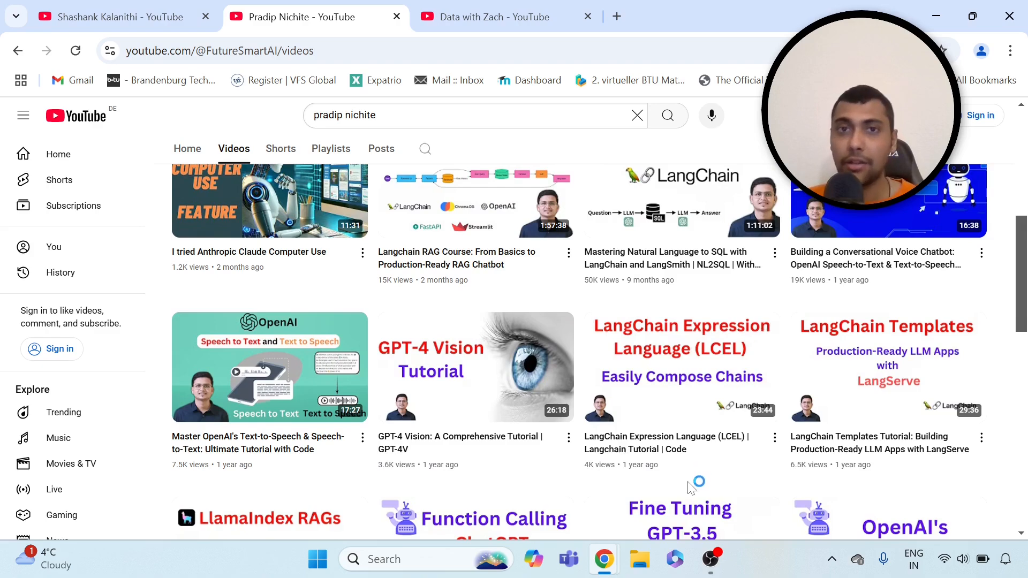
pyautogui.scroll(-3)
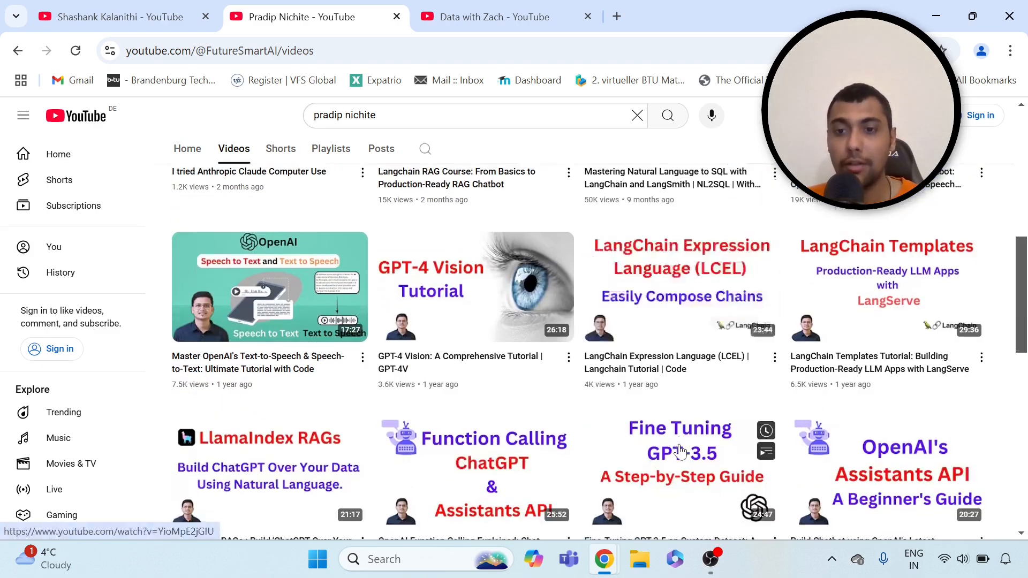
pyautogui.scroll(-3)
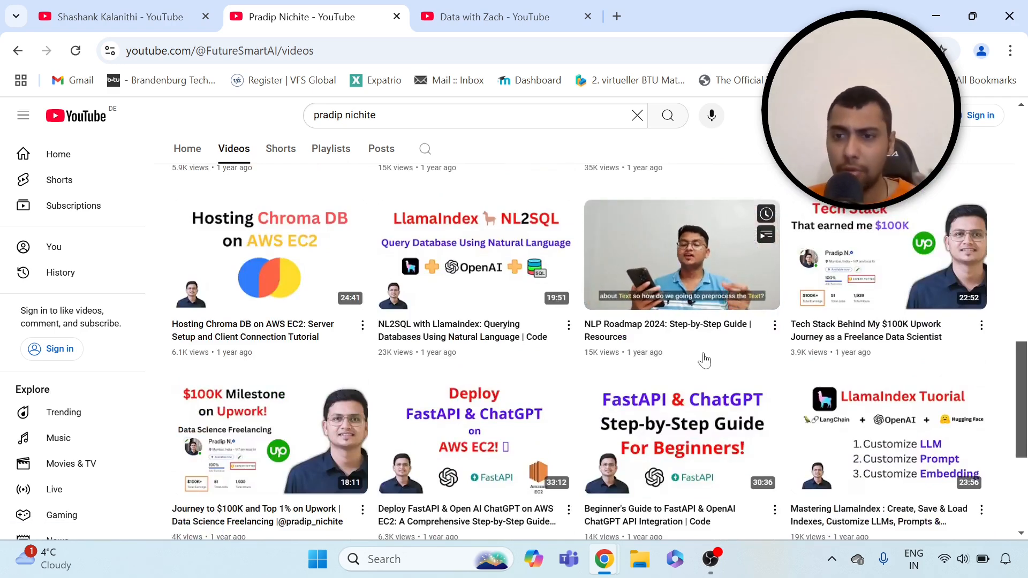
pyautogui.scroll(-3)
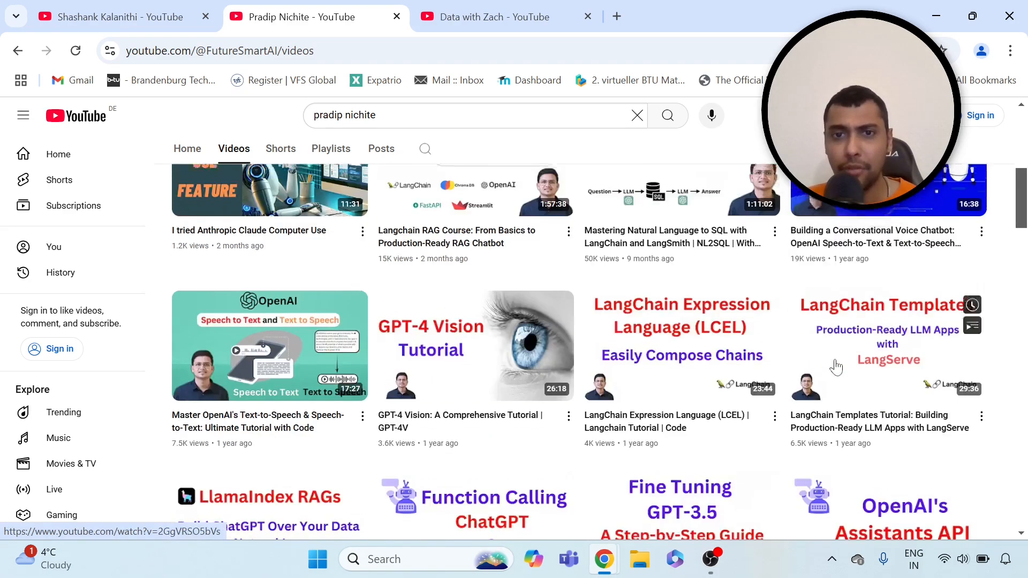
pyautogui.scroll(3)
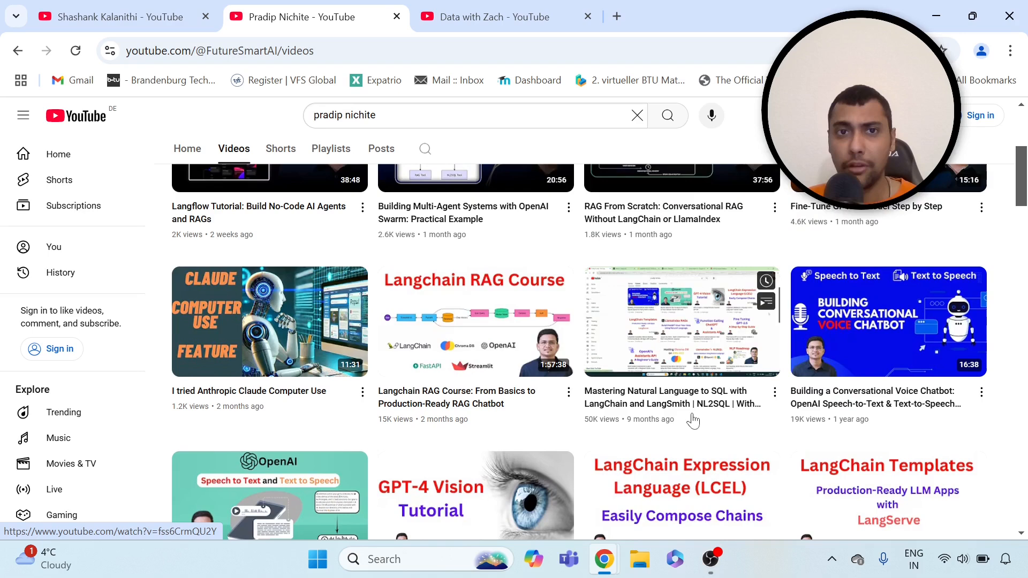
pyautogui.moveTo(773, 405)
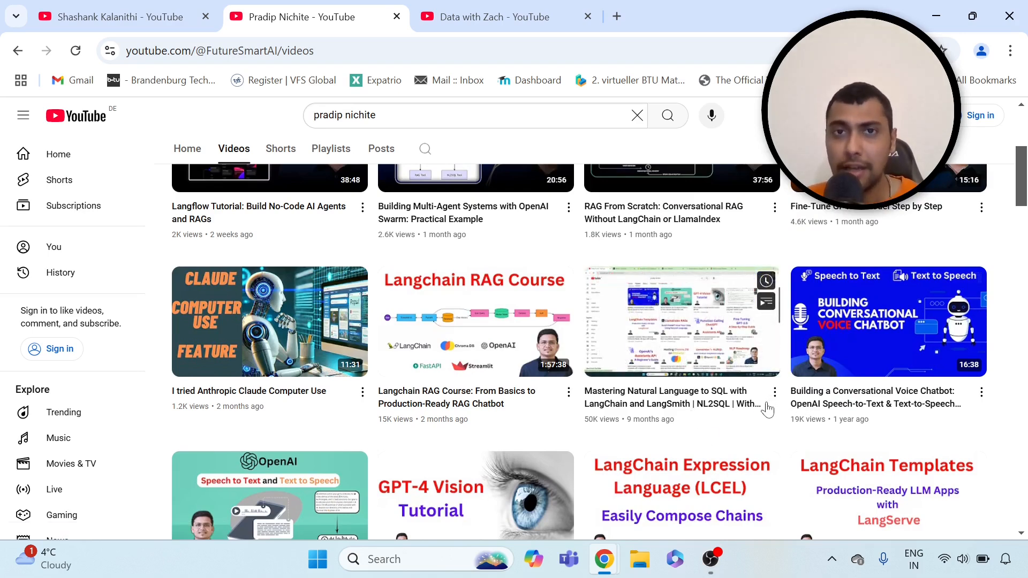
pyautogui.scroll(3)
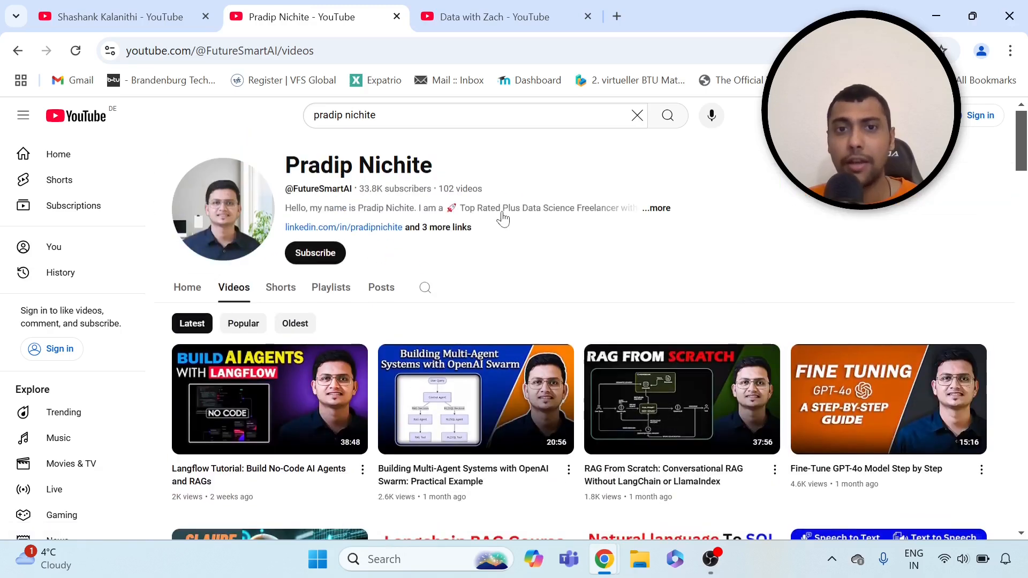
# Switch to the Data with Zach channel and review its data engineering bootcamp video grid.
pyautogui.click(505, 16)
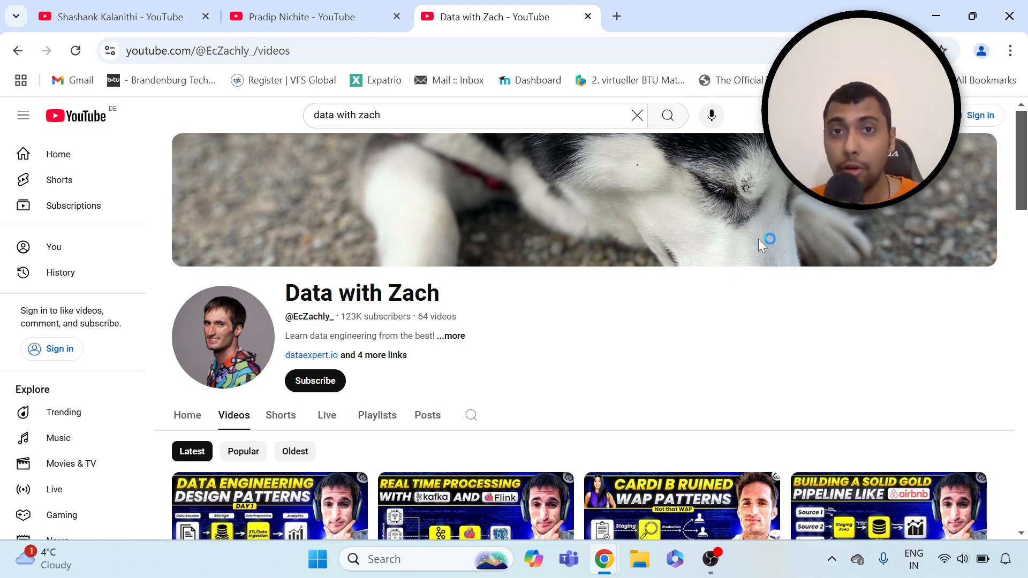
pyautogui.scroll(-3)
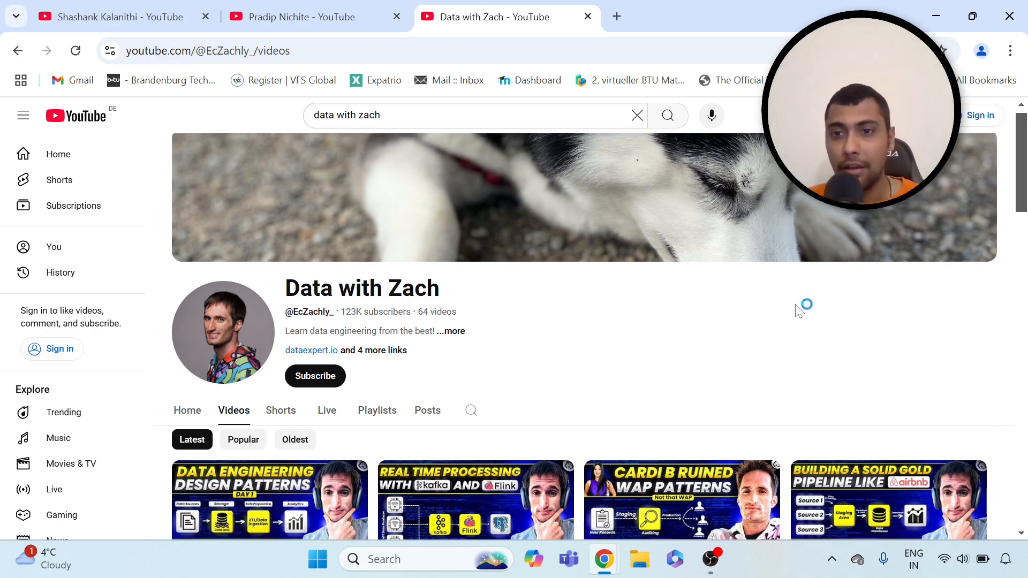
pyautogui.scroll(-3)
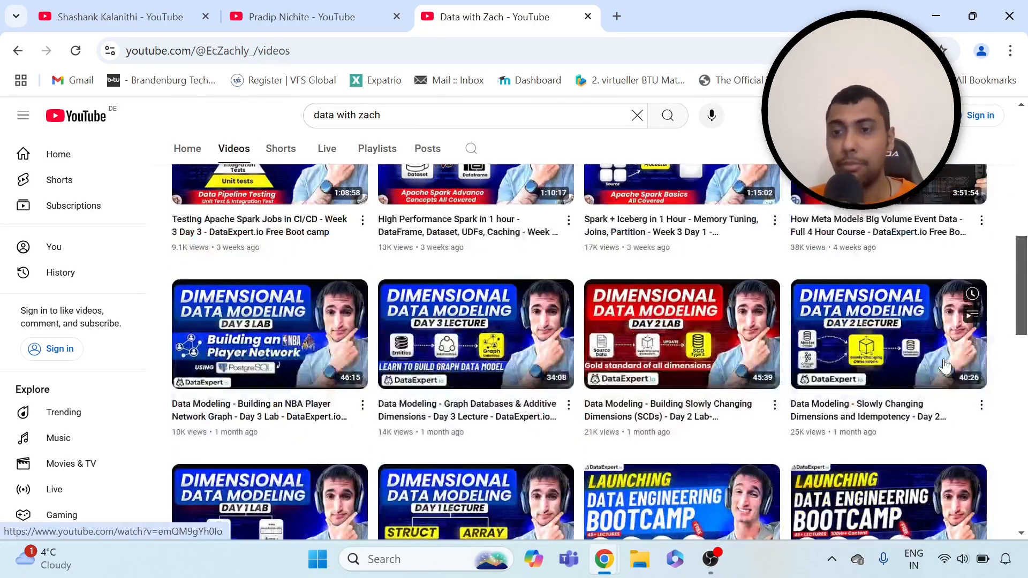
pyautogui.scroll(-3)
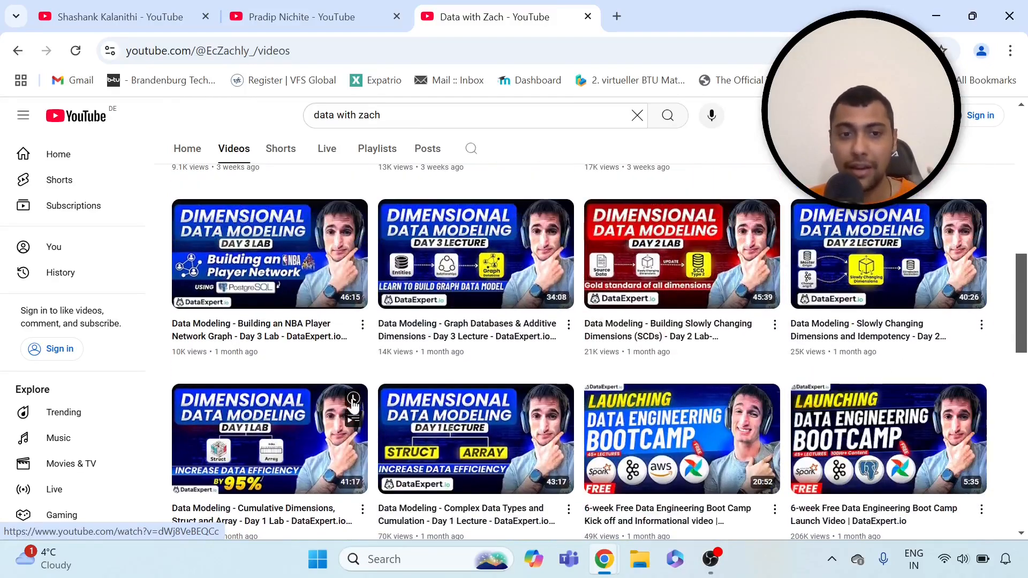
pyautogui.scroll(3)
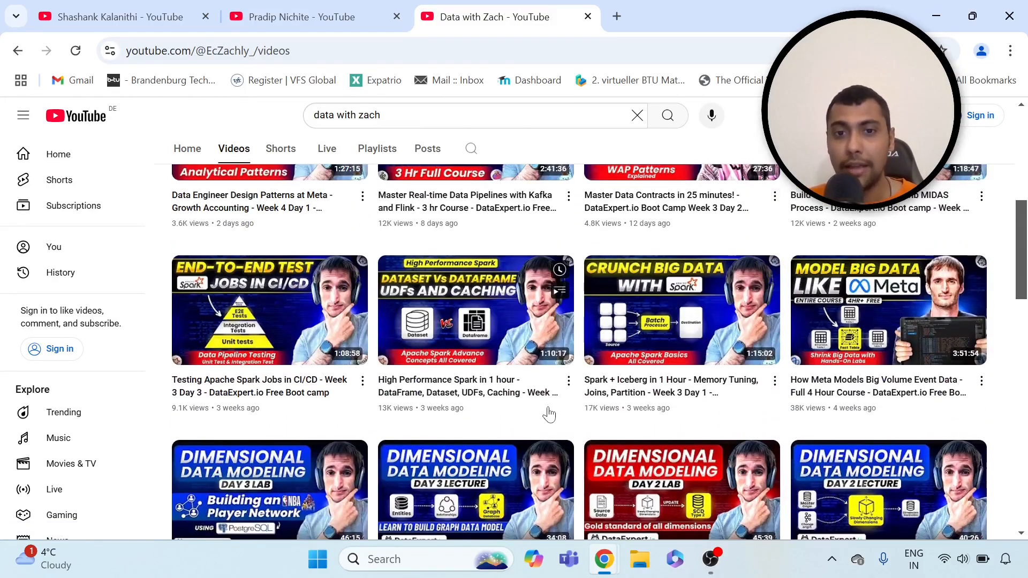
pyautogui.scroll(3)
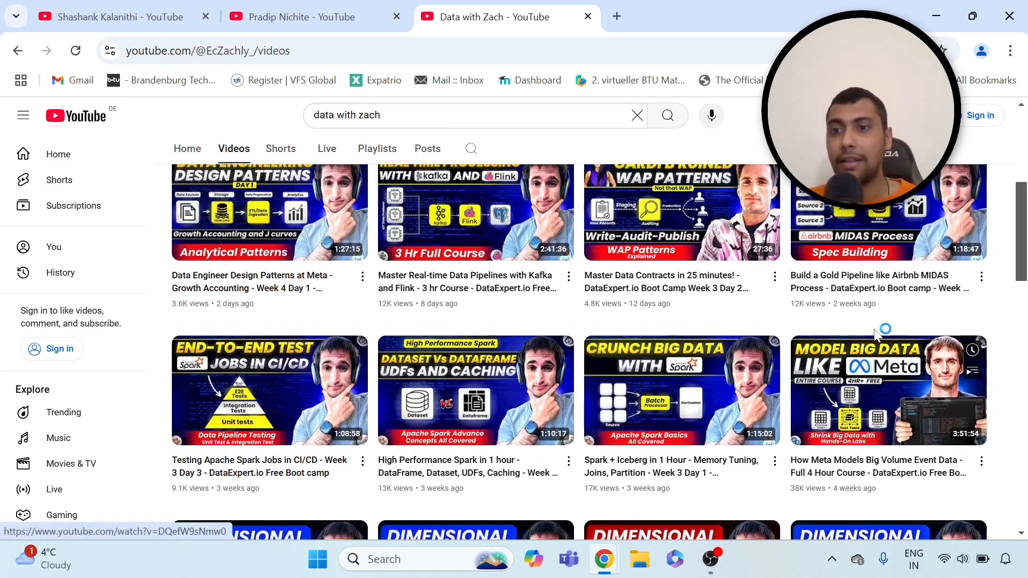
pyautogui.scroll(3)
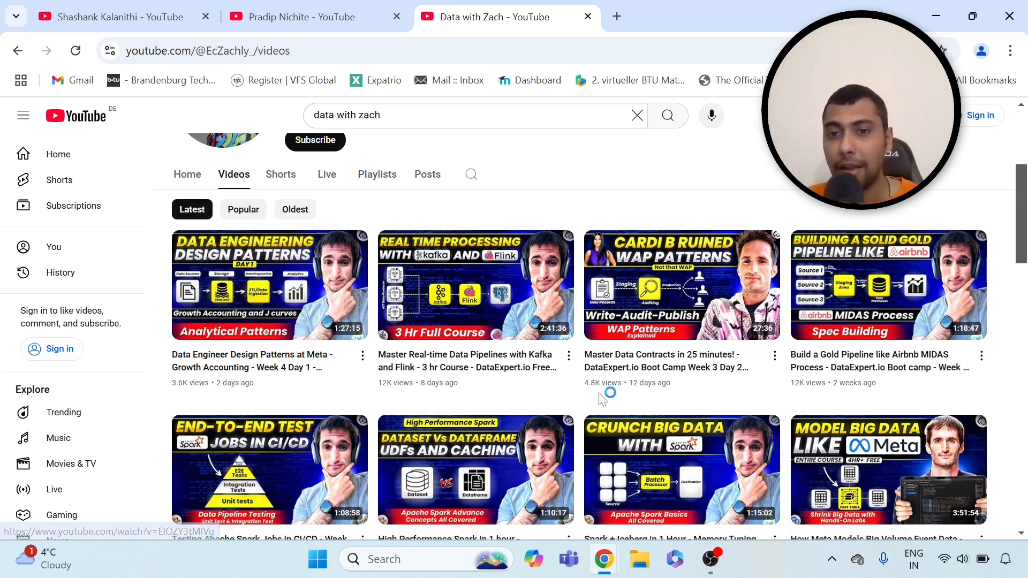
pyautogui.scroll(-3)
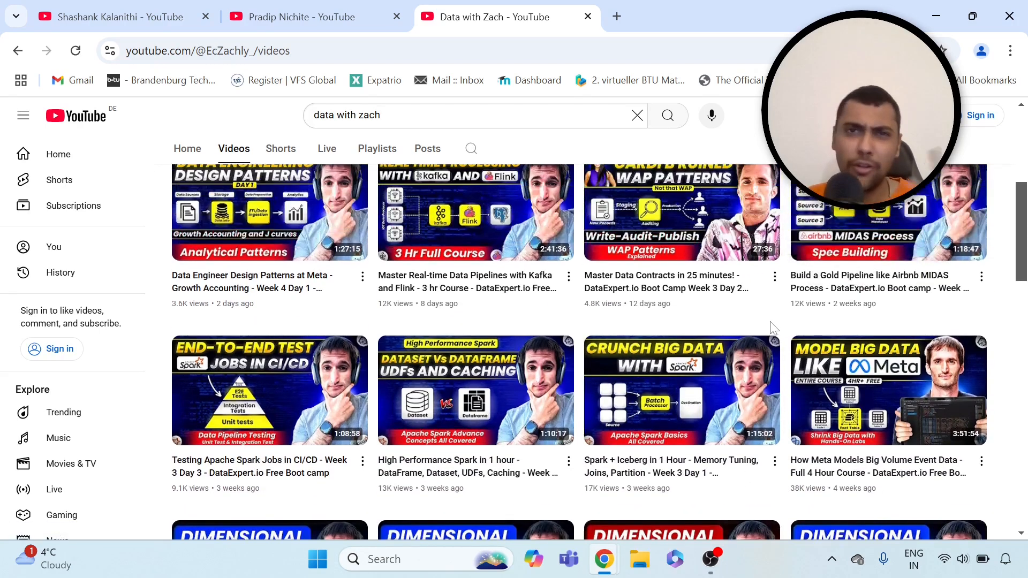
pyautogui.scroll(3)
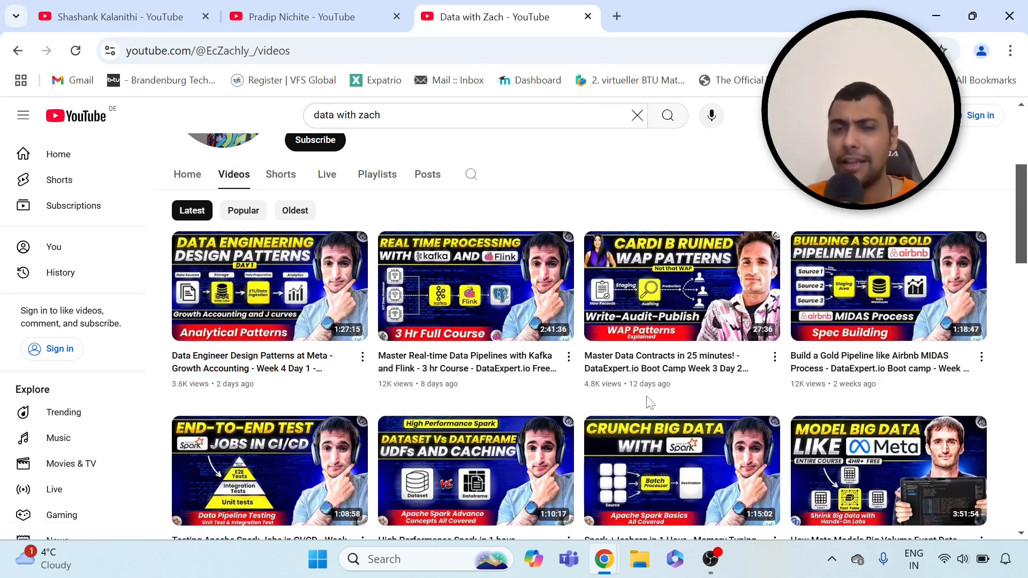
pyautogui.scroll(-3)
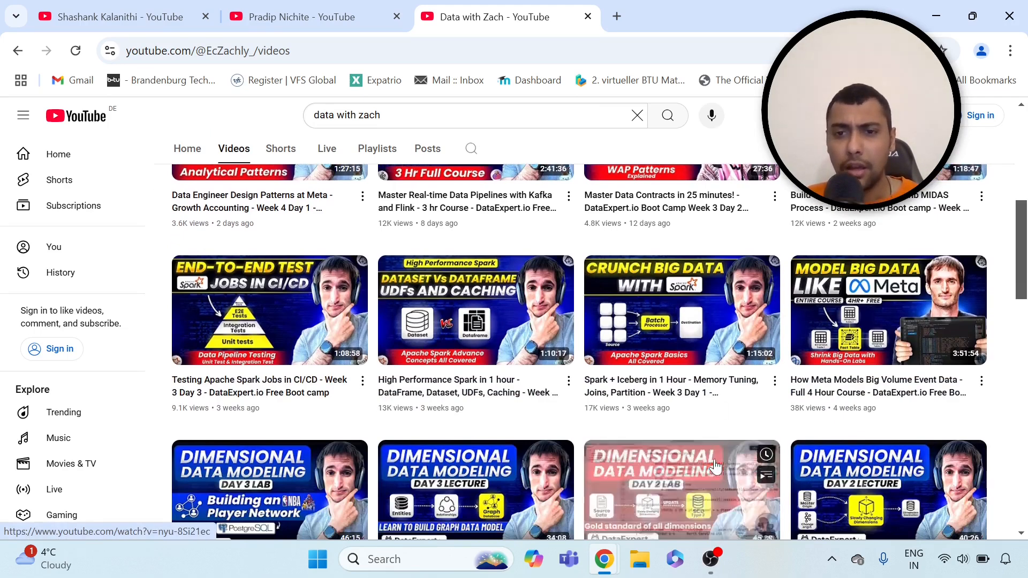
pyautogui.scroll(-3)
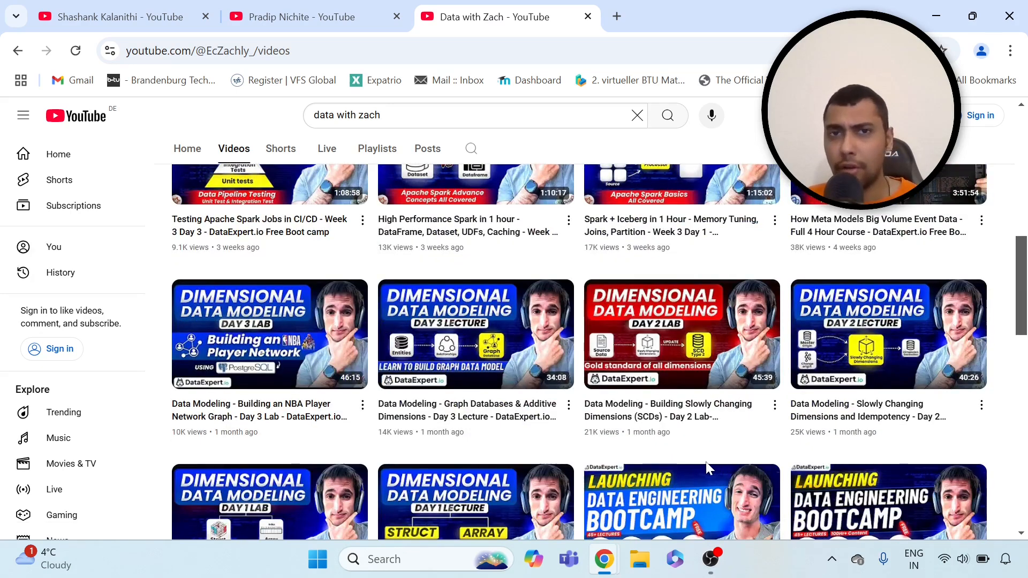
pyautogui.moveTo(707, 466)
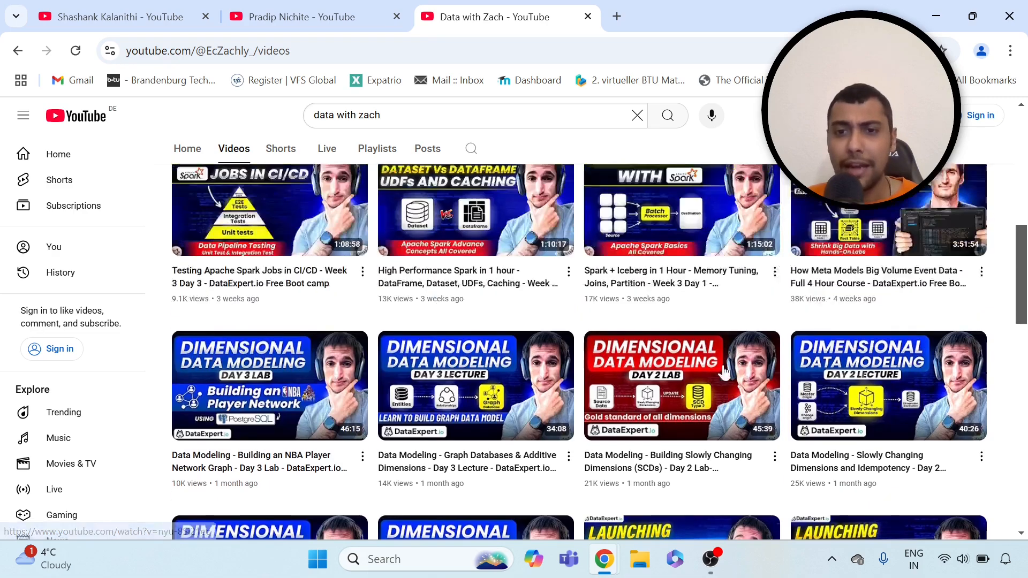
pyautogui.scroll(3)
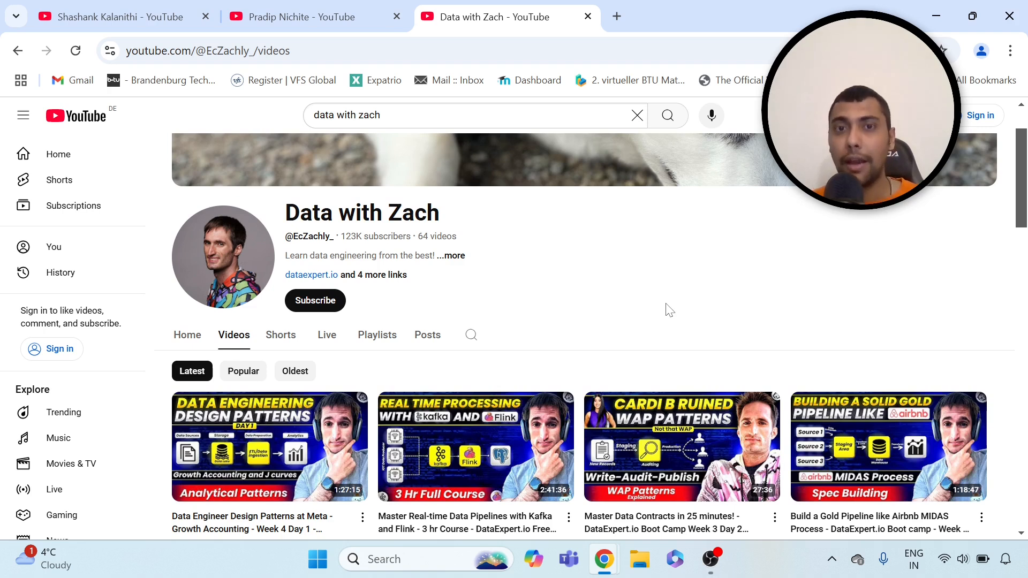
pyautogui.moveTo(627, 314)
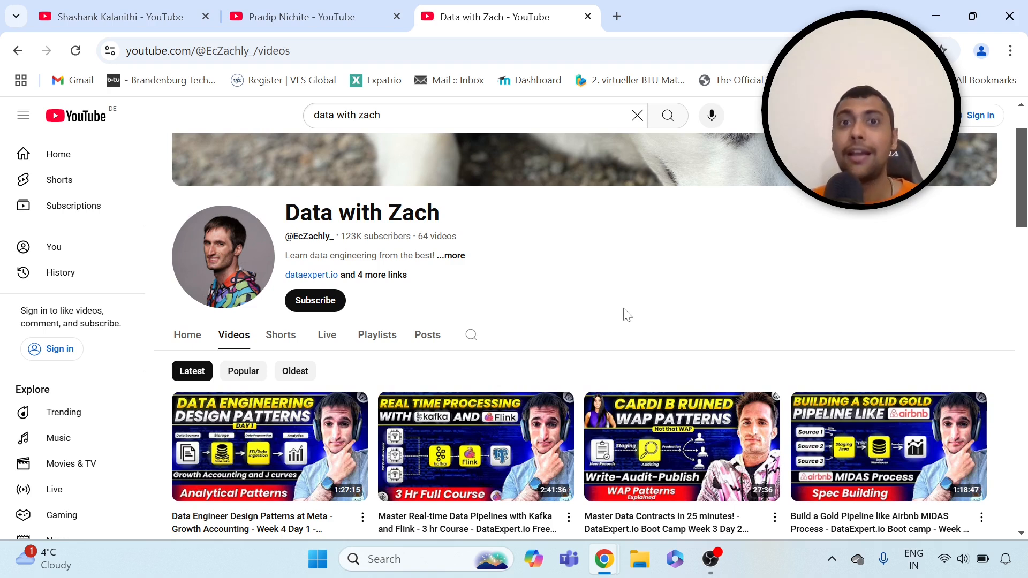